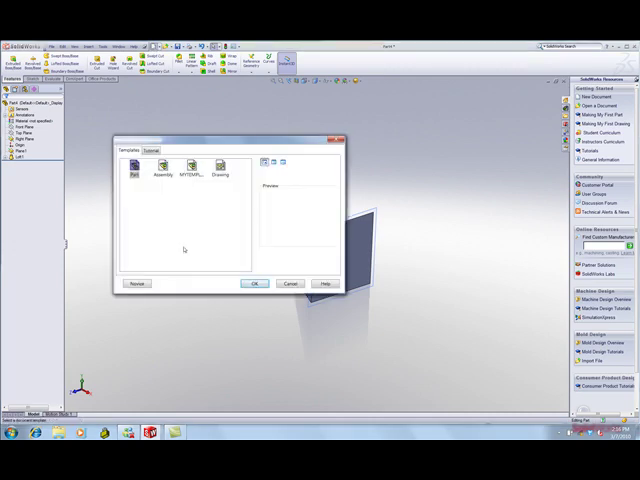
# Start a new Part document and confirm MKS (metre, kilogram, second) units in Document Properties
pyautogui.click(254, 284)
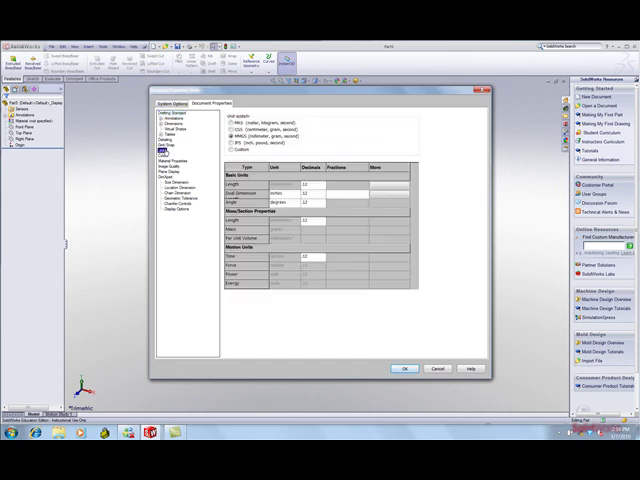
pyautogui.moveTo(168, 152)
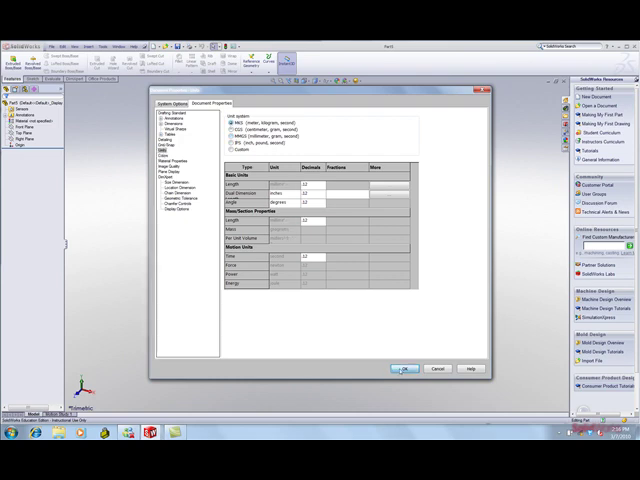
pyautogui.click(404, 368)
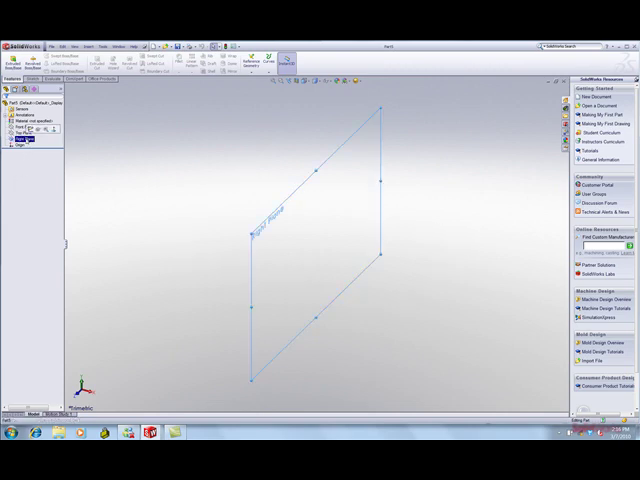
# Select the base reference plane as the reference for the new offset plane
pyautogui.click(36, 140)
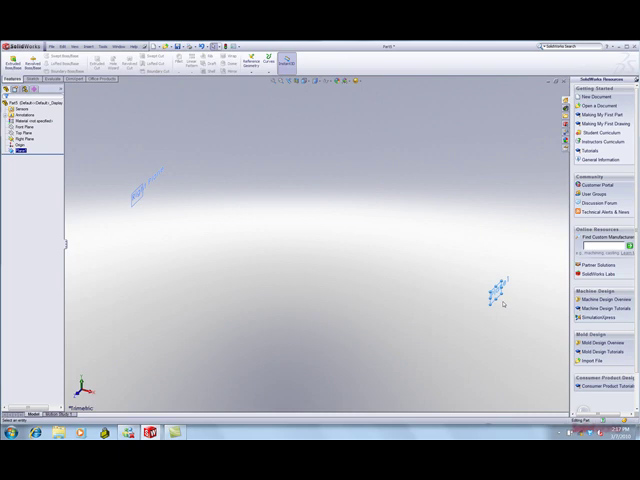
pyautogui.moveTo(500, 302)
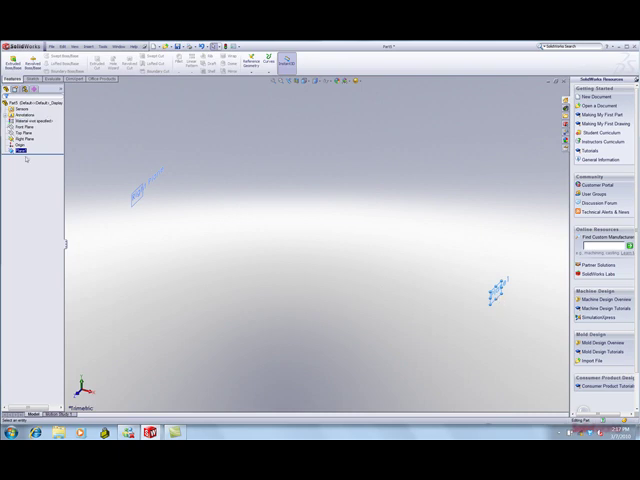
# Sketch a centre rectangle from the origin on the offset plane and dimension its 3 m side
pyautogui.rightClick(20, 140)
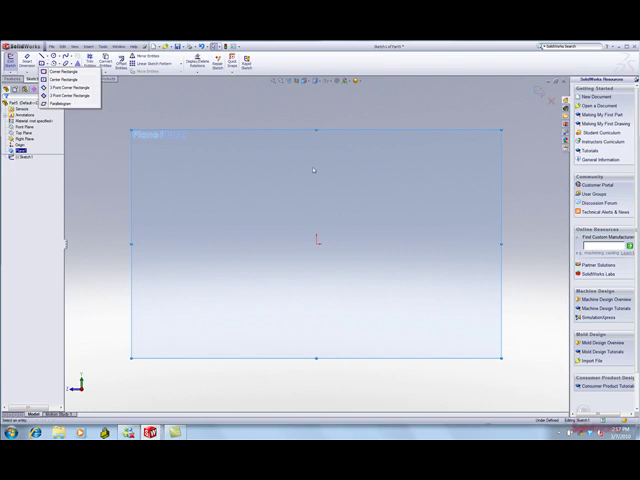
pyautogui.click(60, 72)
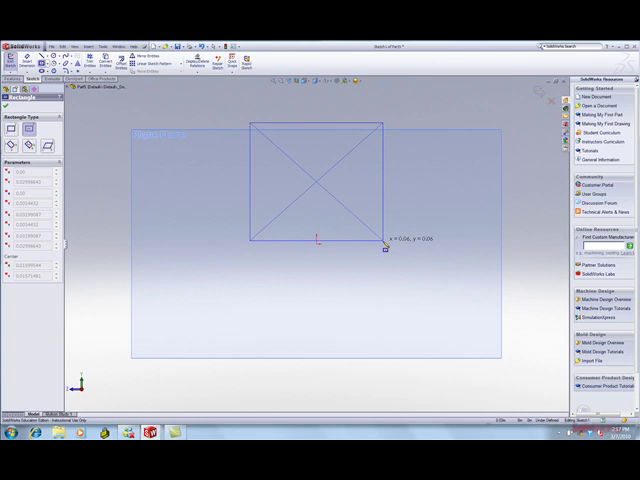
pyautogui.rightClick(318, 238)
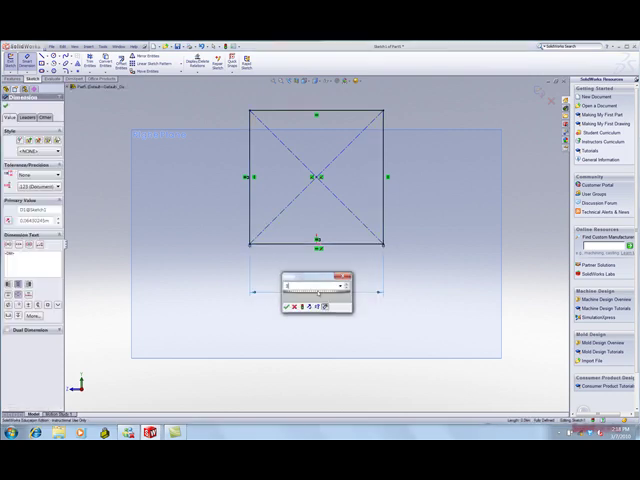
pyautogui.click(288, 304)
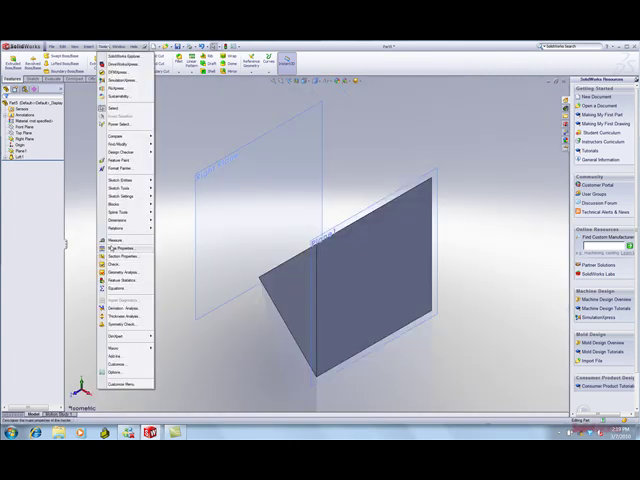
# Display the Mass Properties report showing the lofted pyramid's volume
pyautogui.click(120, 244)
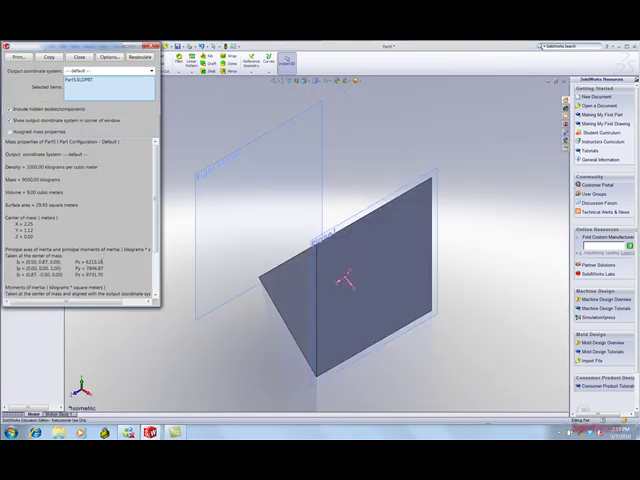